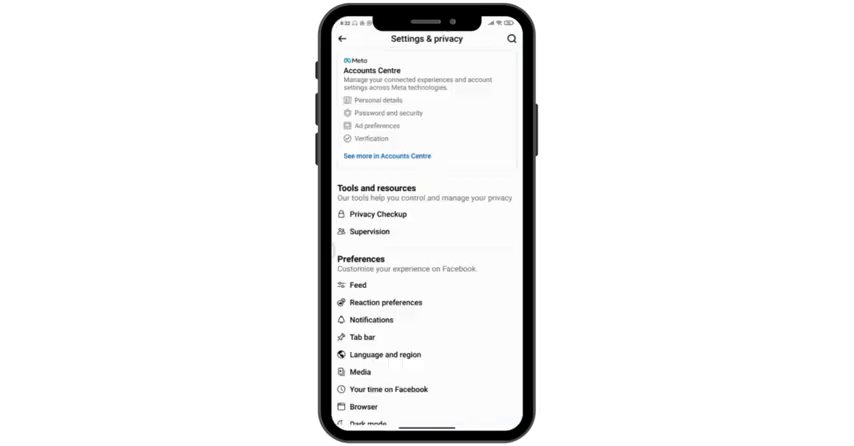
Start Download your information and continue through the Accounts Centre notice.
{"action": "scroll", "scroll_direction": "down", "scroll_amount": 3}
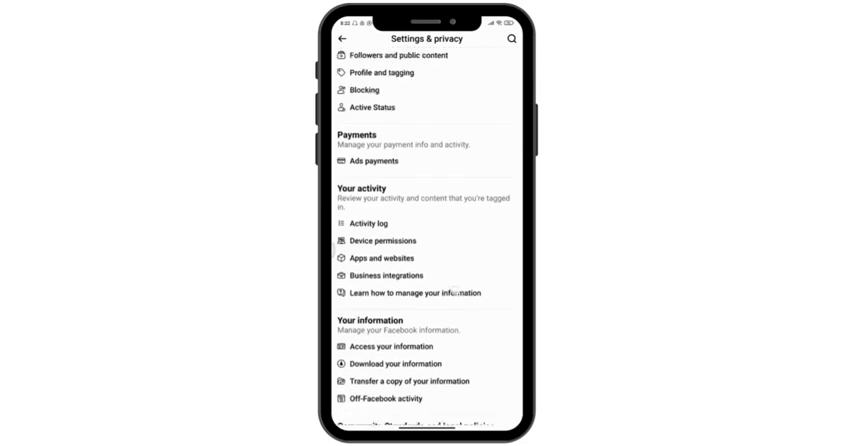
{"action": "scroll", "scroll_direction": "down", "scroll_amount": 3}
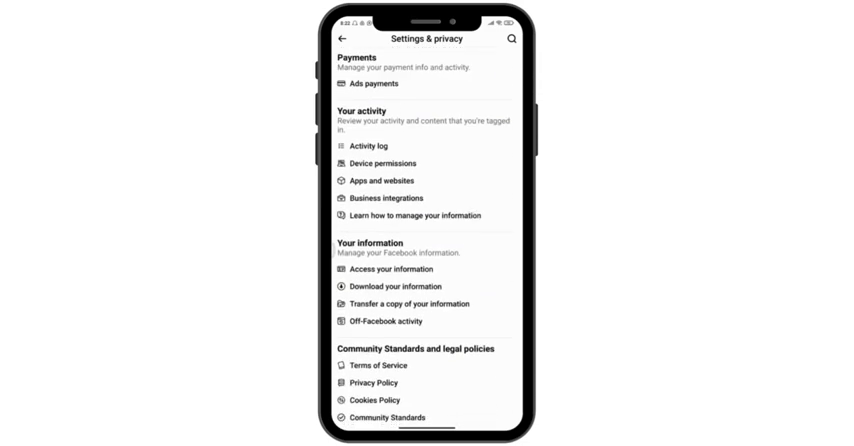
{"action": "left_click", "coordinate": [398, 286]}
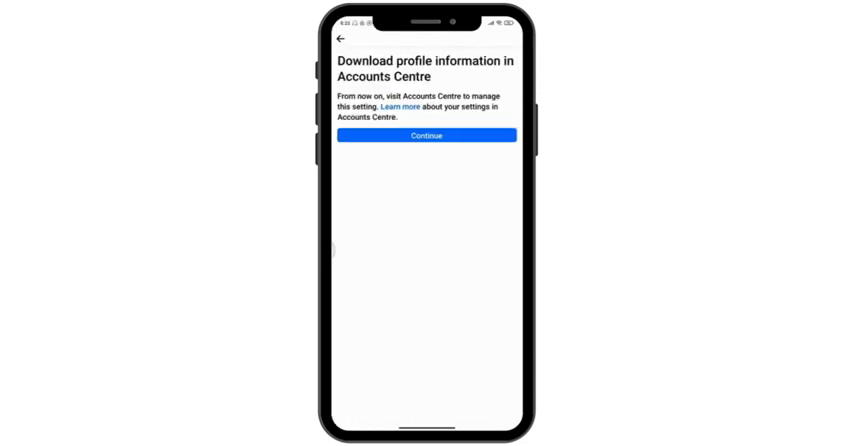
{"action": "left_click", "coordinate": [426, 136]}
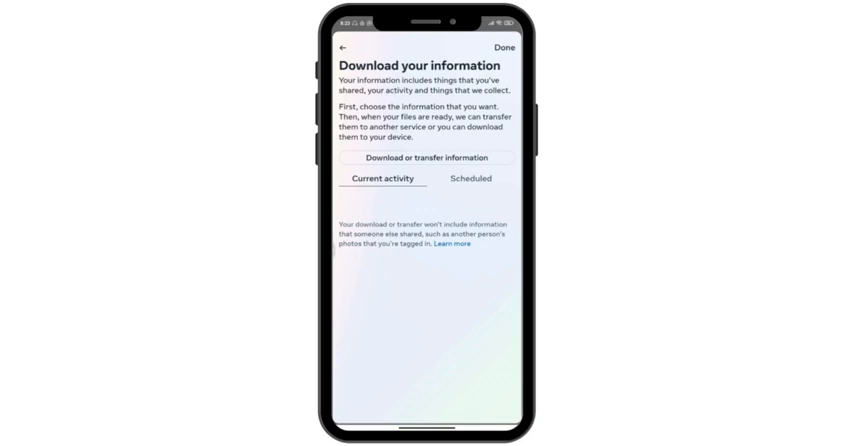
Begin a download request with the Facebook profile ticked as the source.
{"action": "left_click", "coordinate": [426, 158]}
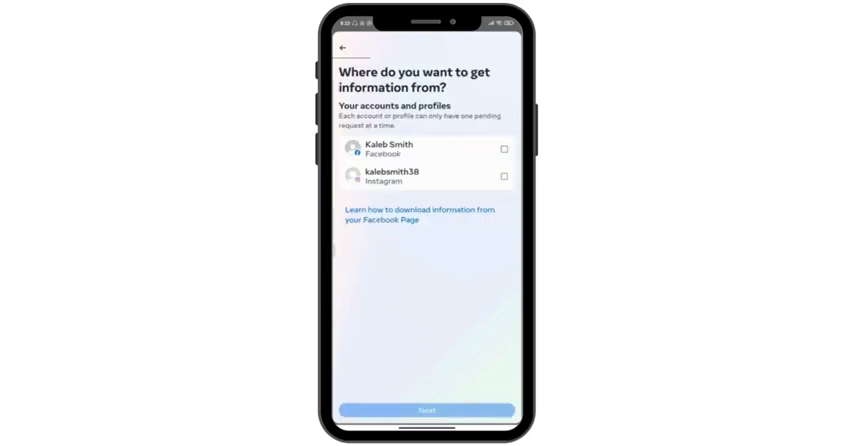
{"action": "left_click", "coordinate": [504, 148]}
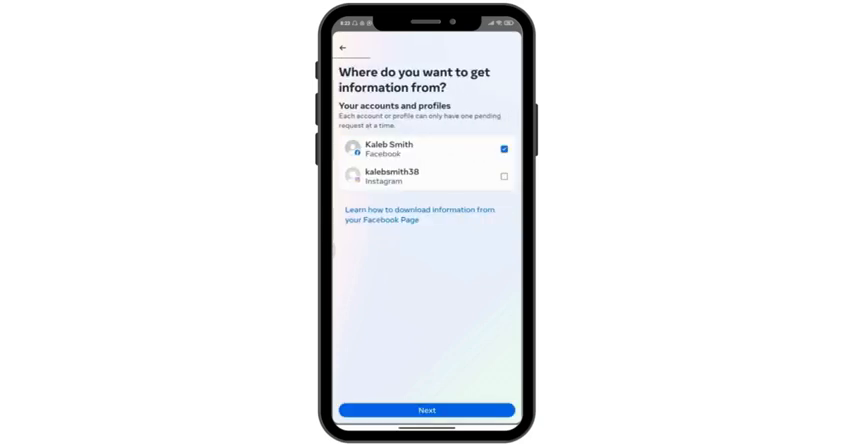
{"action": "left_click", "coordinate": [426, 412]}
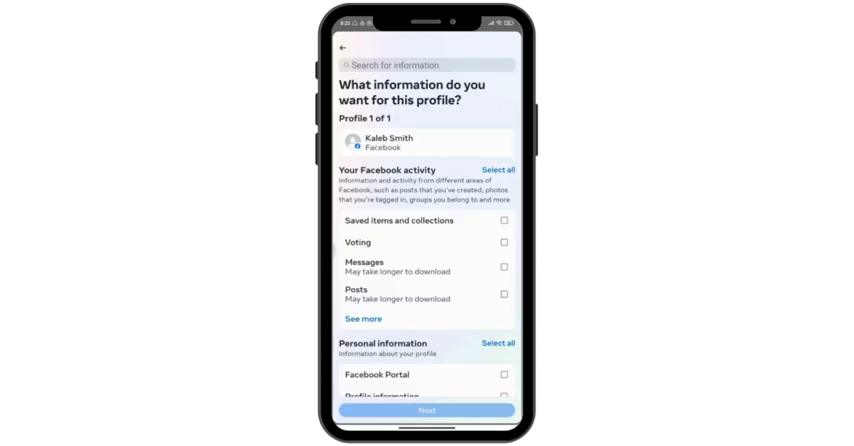
Include only Messages, keep Download to device, and reach the create-files summary.
{"action": "left_click", "coordinate": [504, 268]}
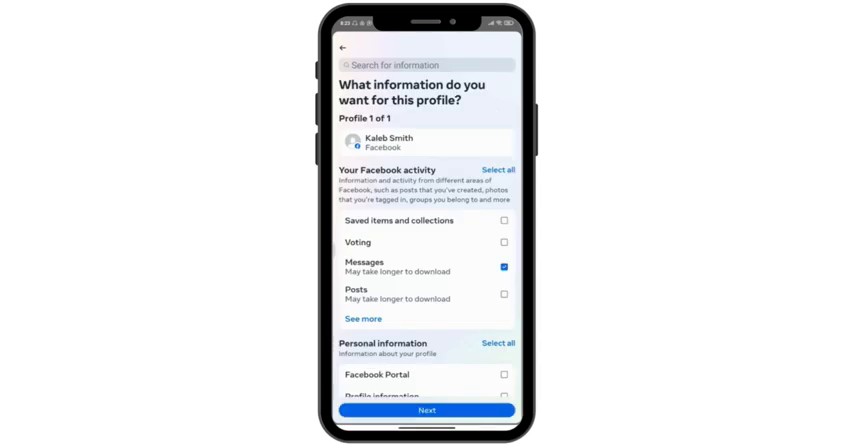
{"action": "left_click", "coordinate": [424, 410]}
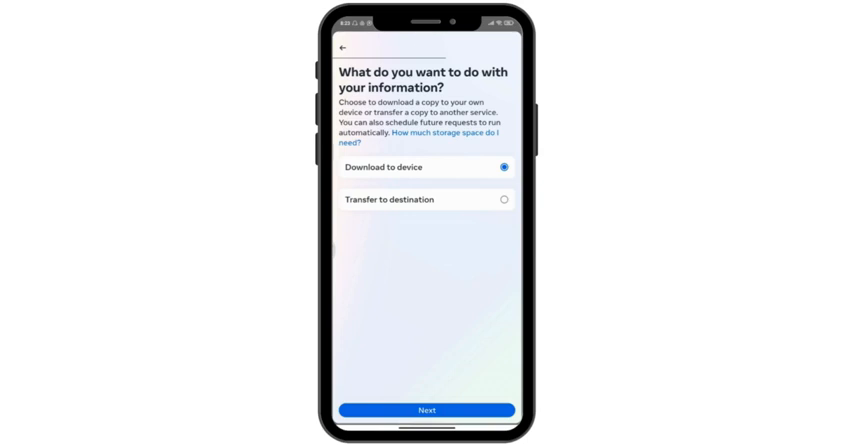
{"action": "left_click", "coordinate": [426, 410]}
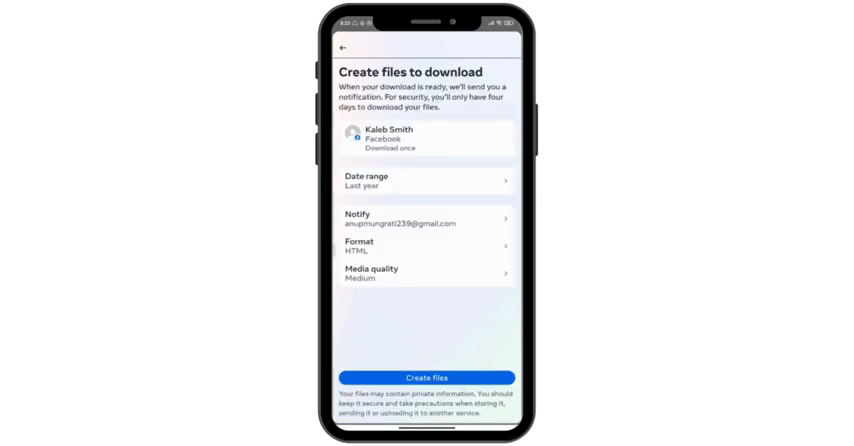